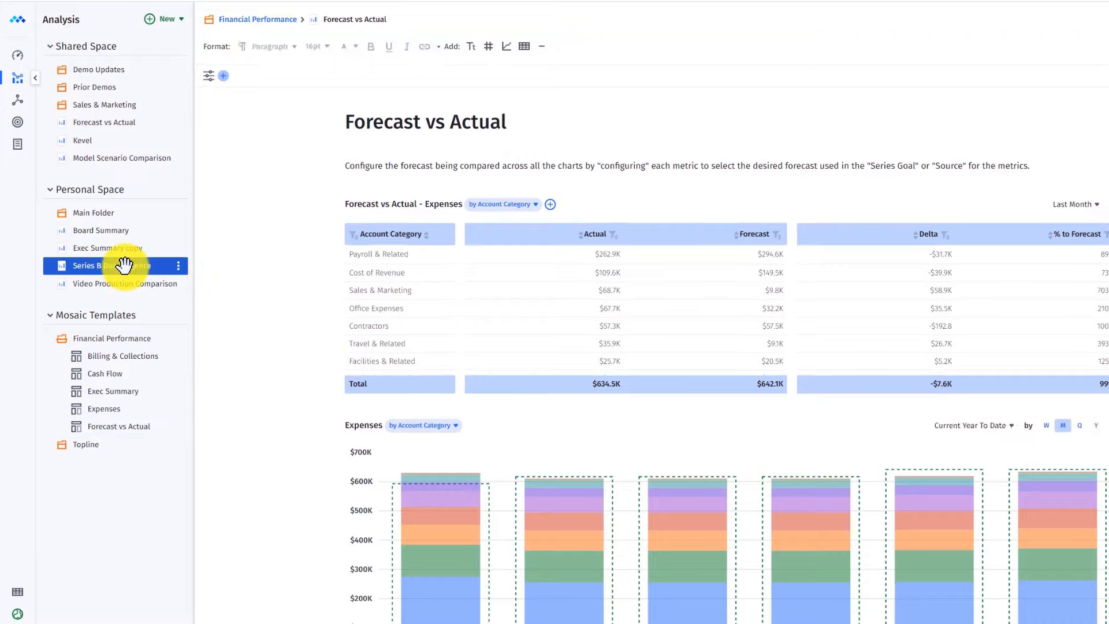
Go to the Series B Due Diligence page from the Personal Space sidebar
left_click(93, 266)
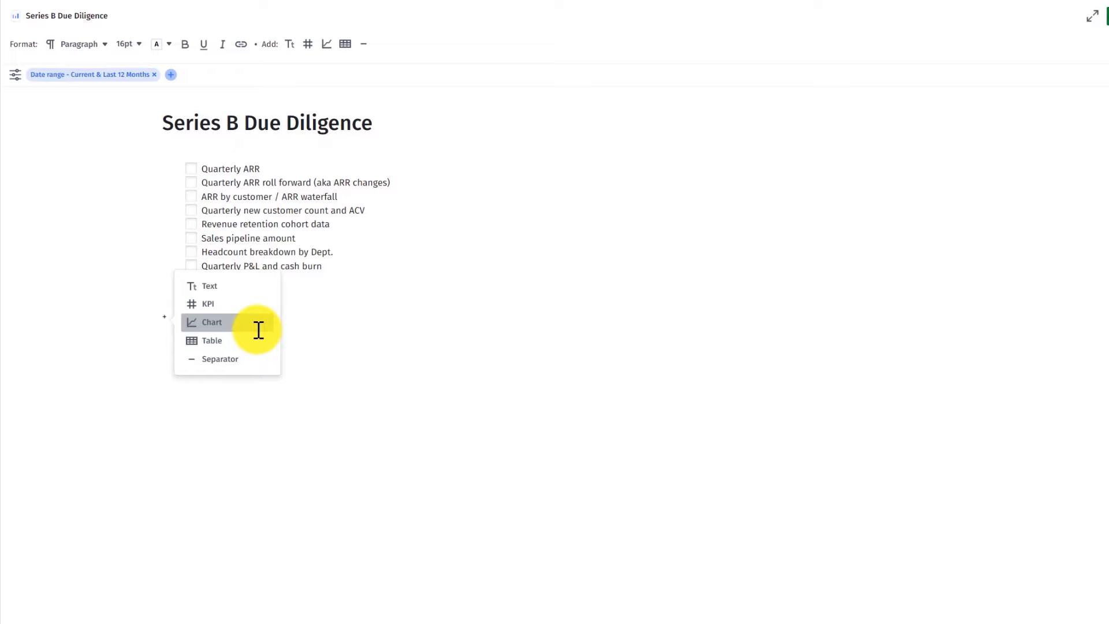
Insert a chart block showing the ARR and ARR Changes metrics
left_click(211, 322)
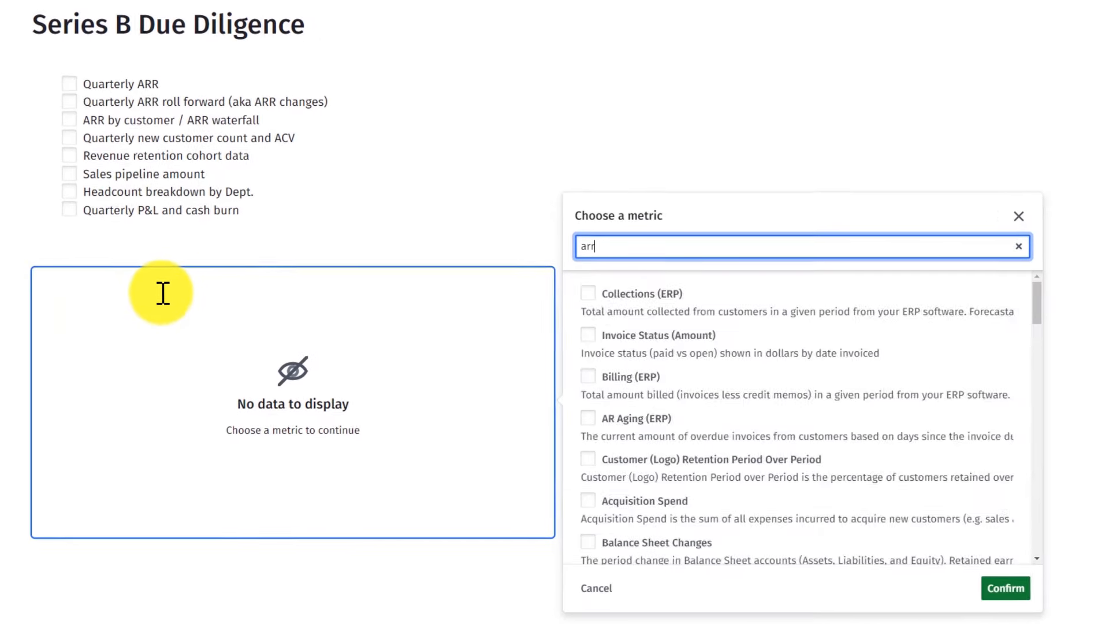
left_click(588, 457)
type(" chan")
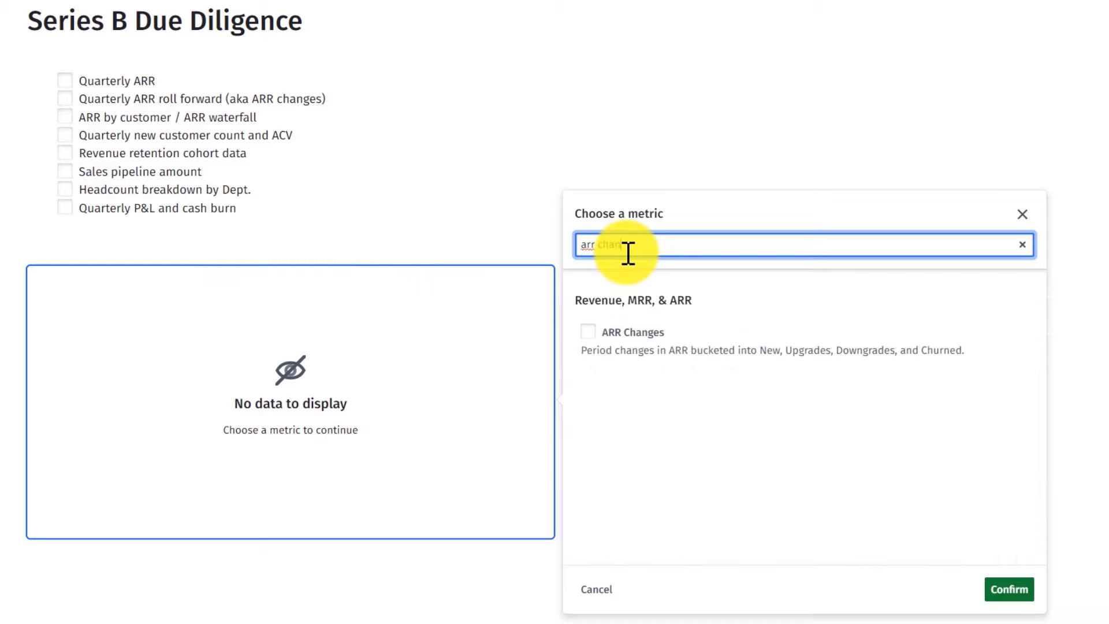
left_click(586, 332)
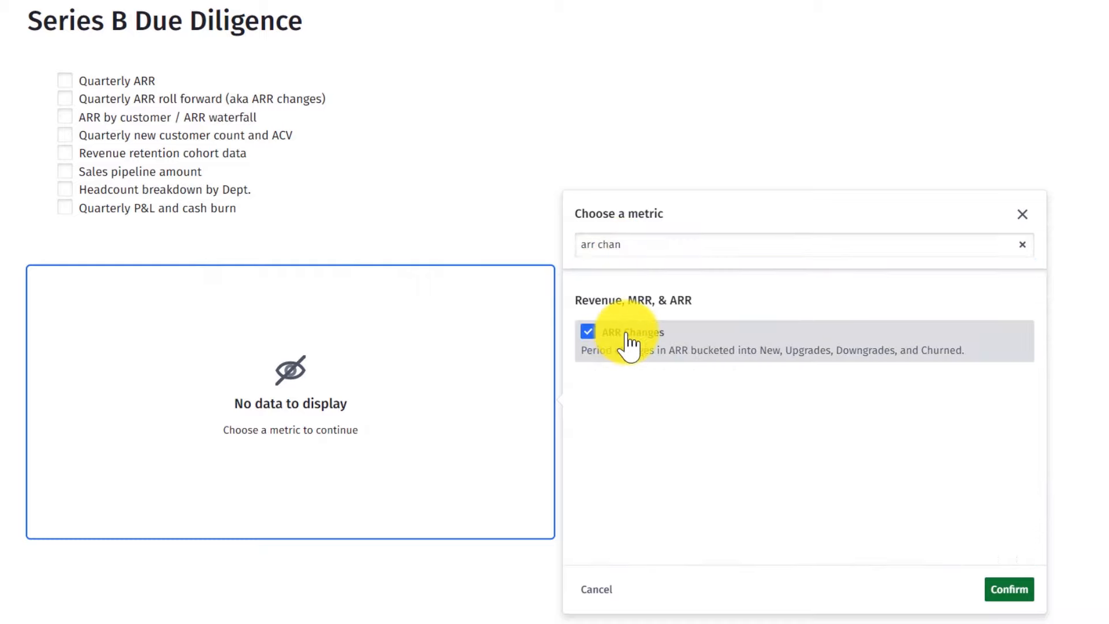
left_click(1007, 588)
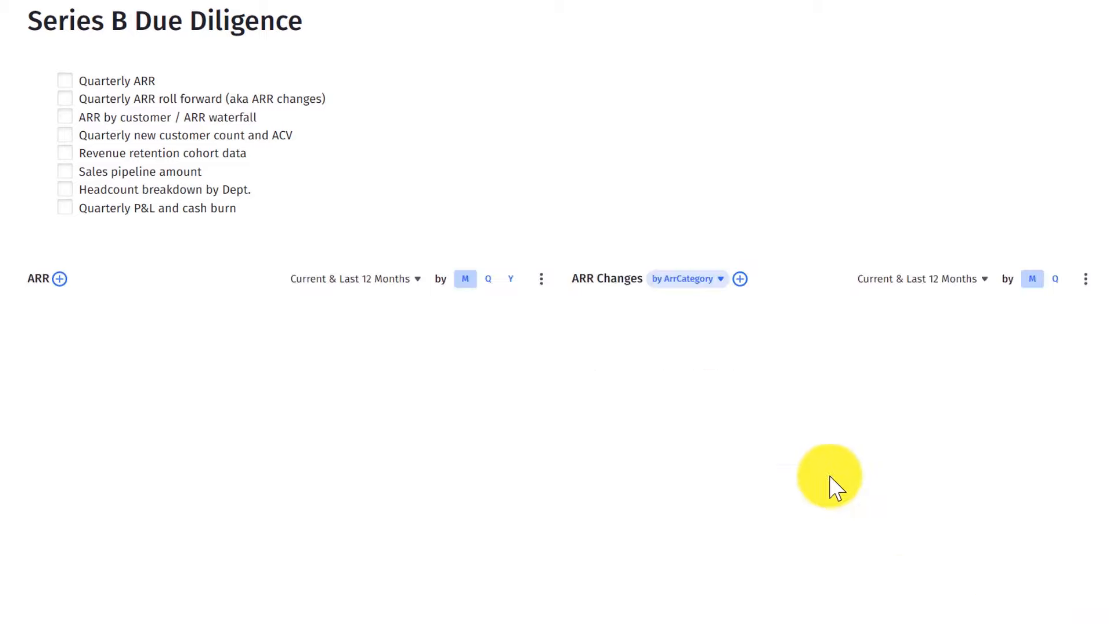
Break the ARR chart down by Product Line
left_click(59, 279)
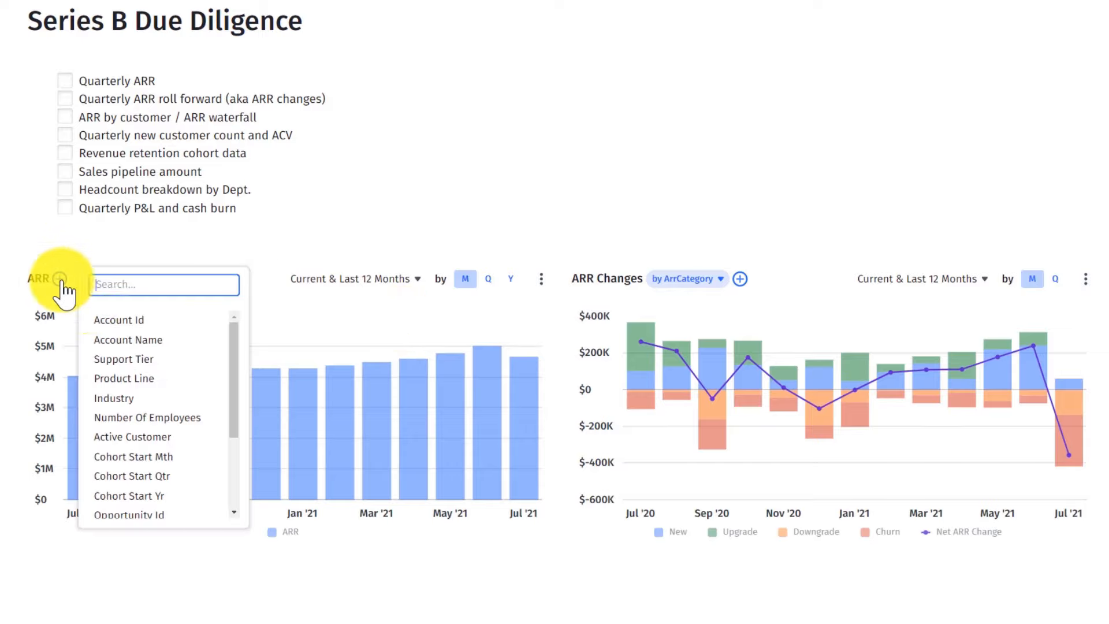
left_click(123, 378)
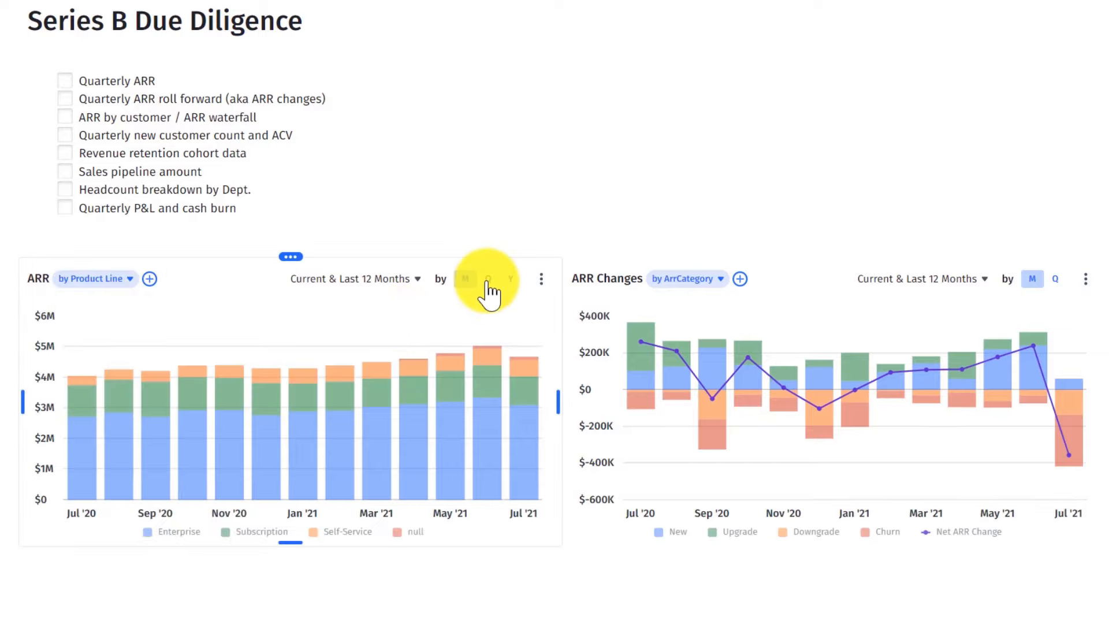